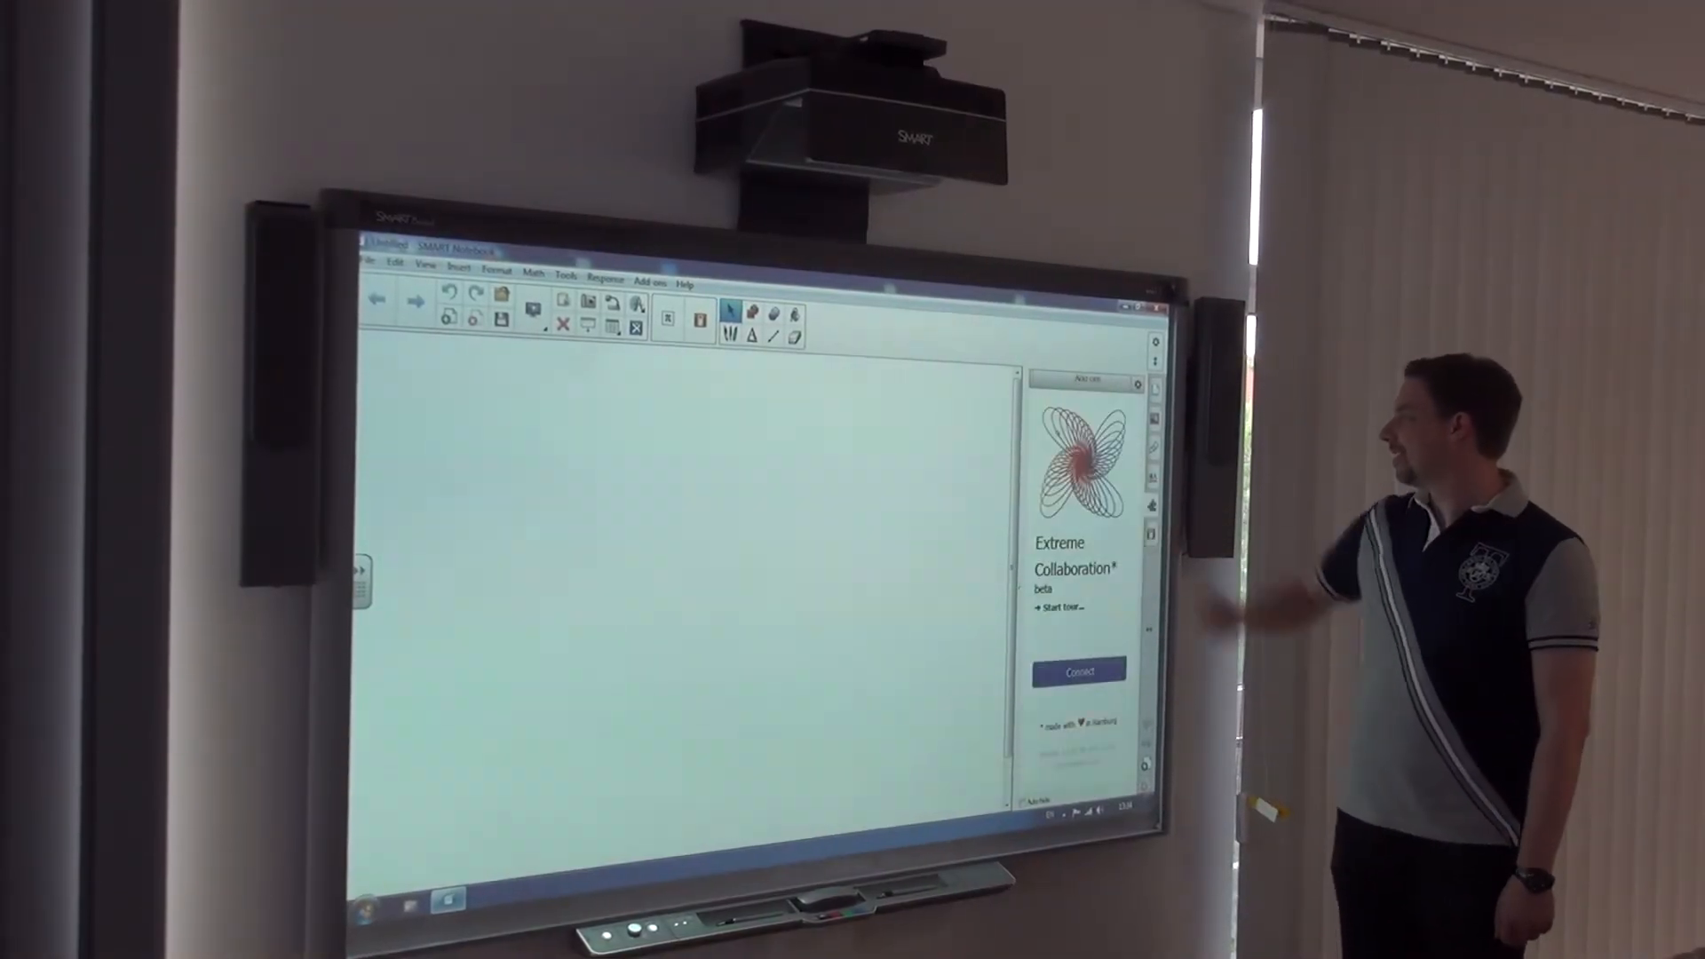
Connect the Extreme Collaboration add-on and start a new session with ID 76669093.
{"action": "left_click", "coordinate": [1078, 671]}
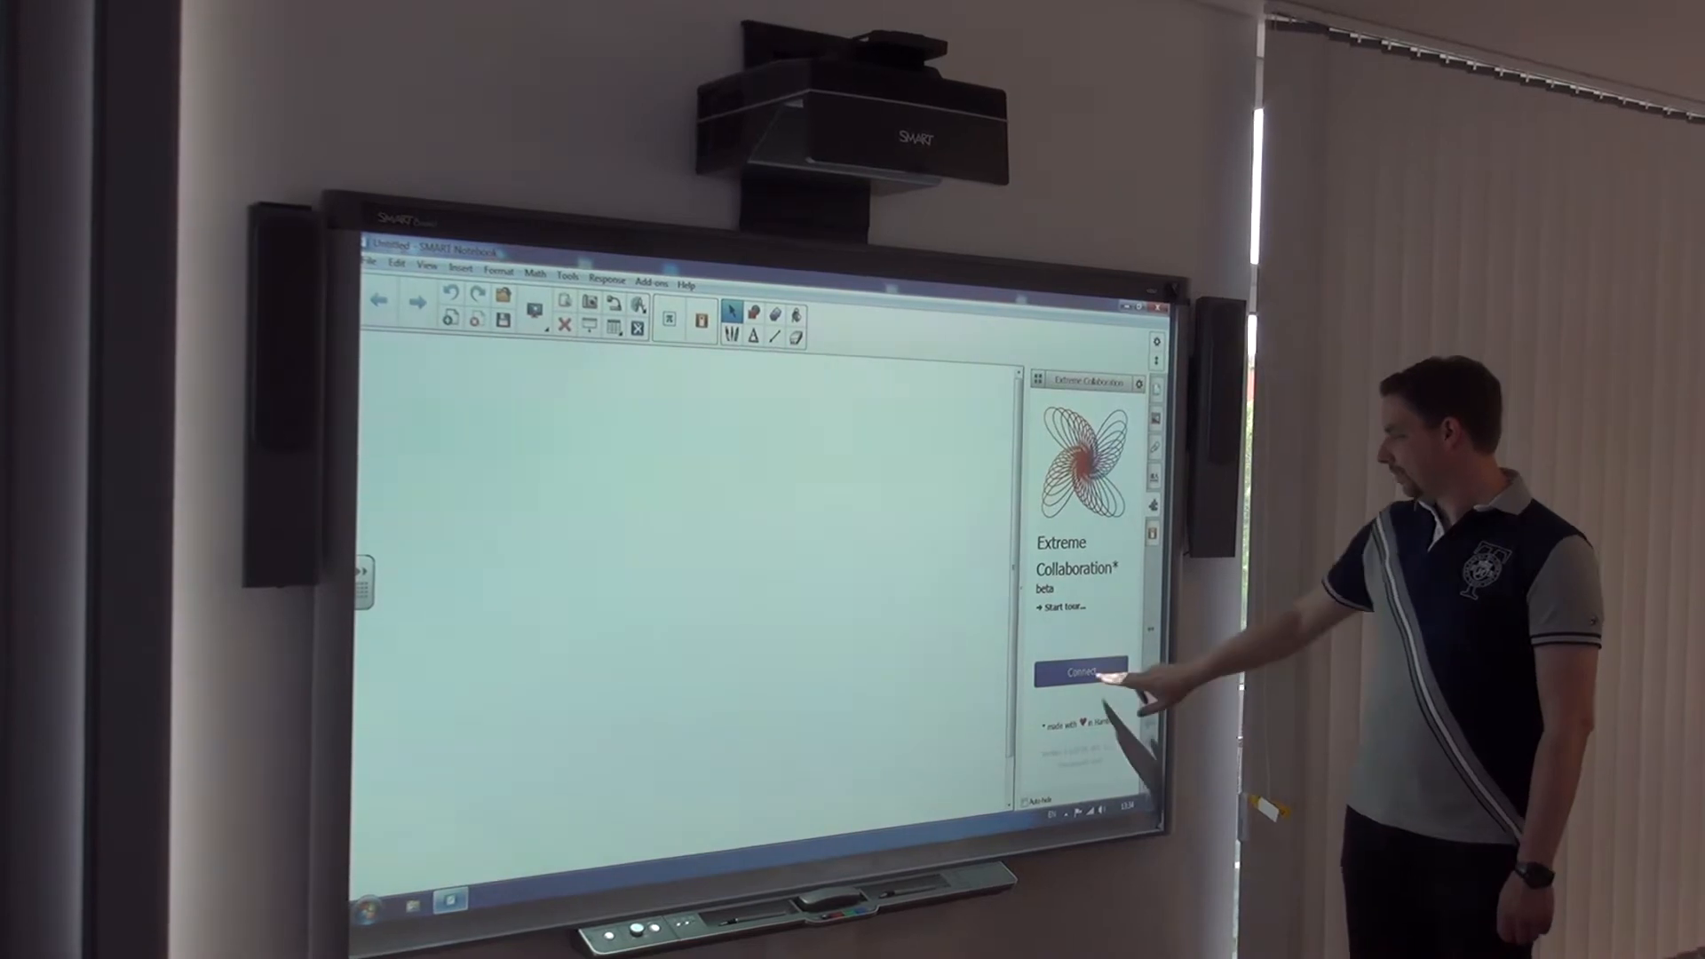
{"action": "left_click", "coordinate": [1084, 671]}
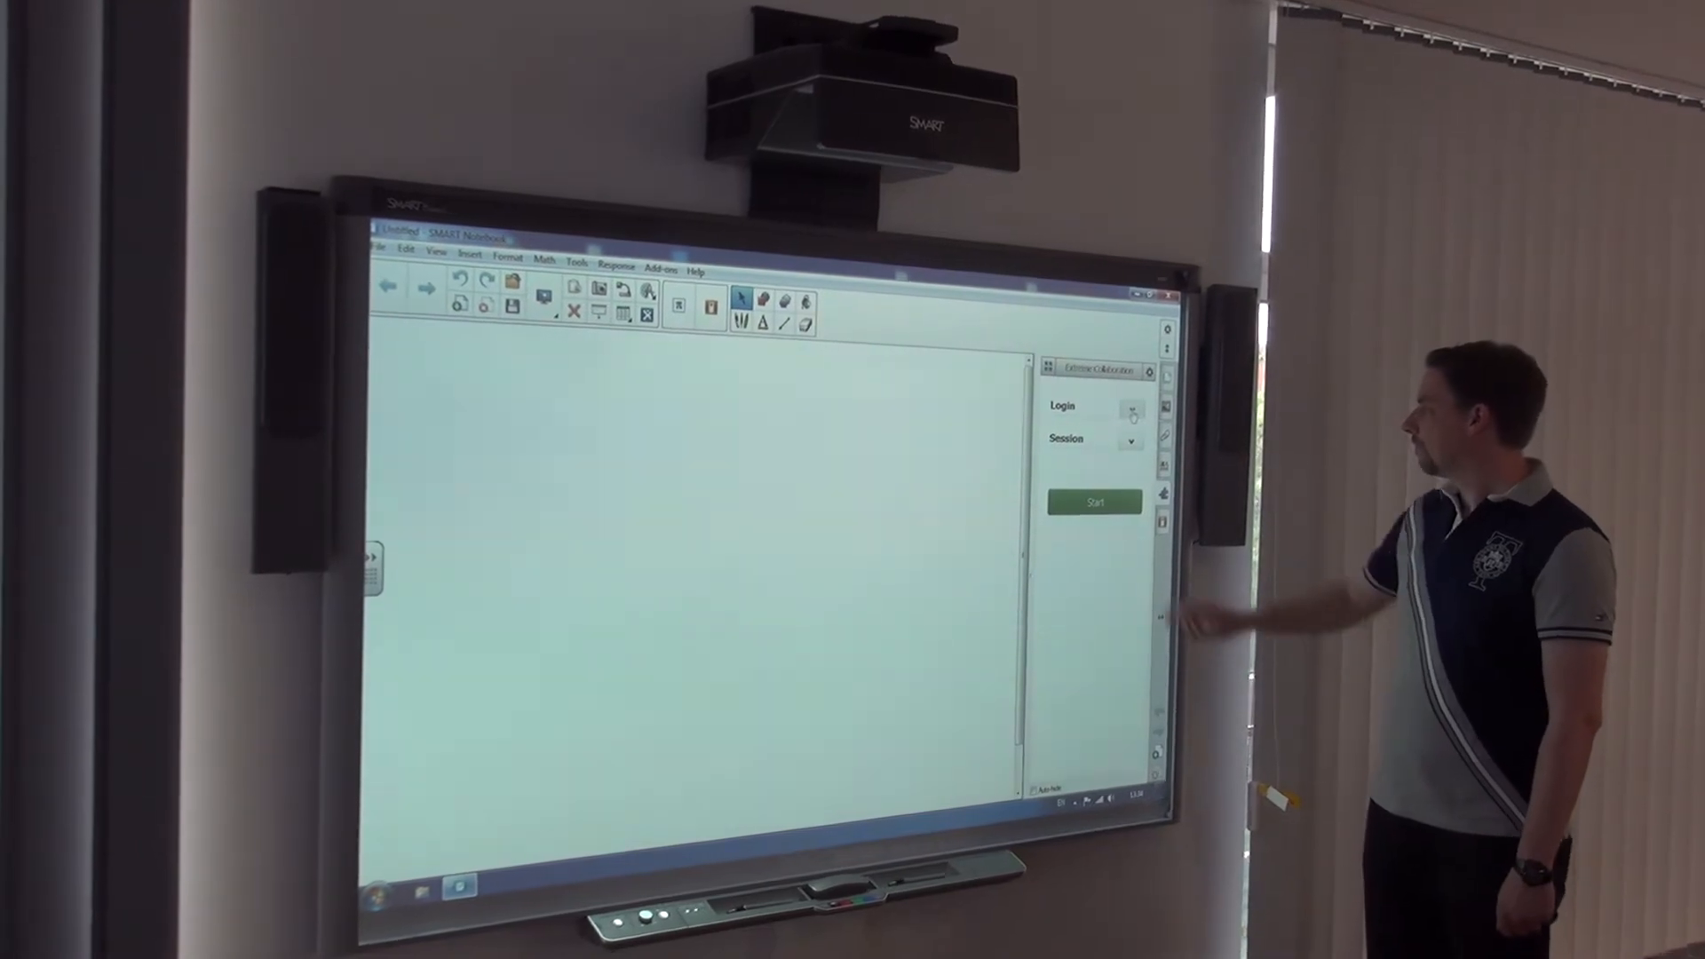
{"action": "left_click", "coordinate": [1096, 502]}
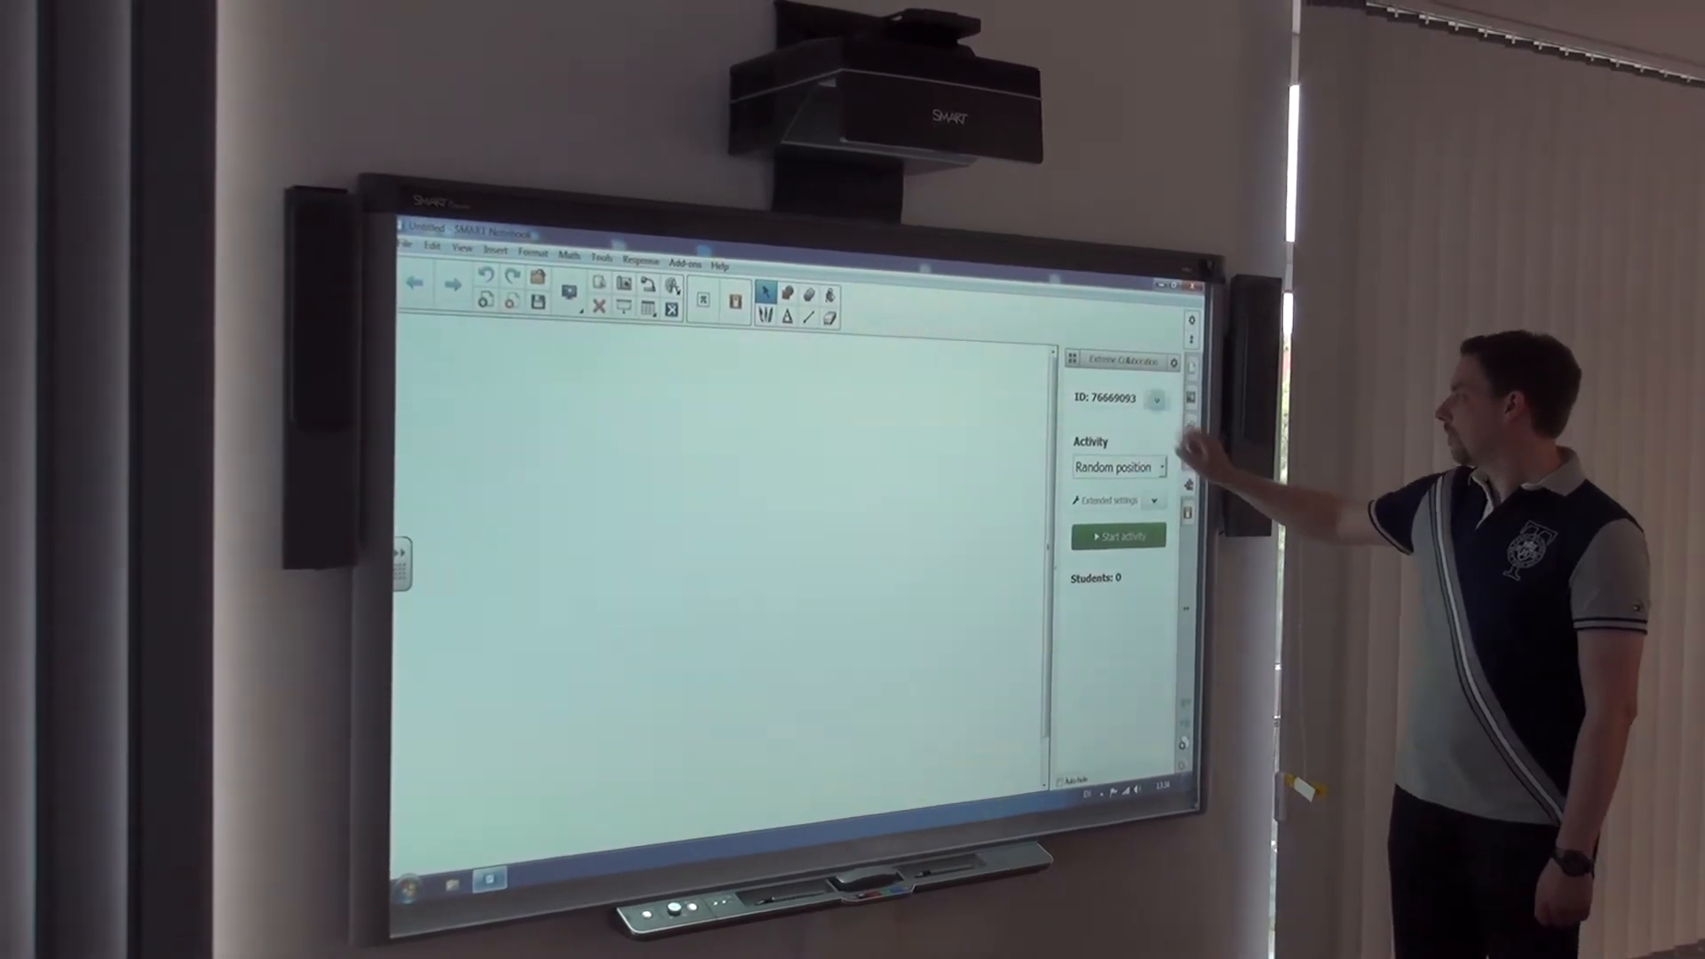
Insert the session QR code with the add2nb.com join instructions onto the page.
{"action": "left_click", "coordinate": [1157, 402]}
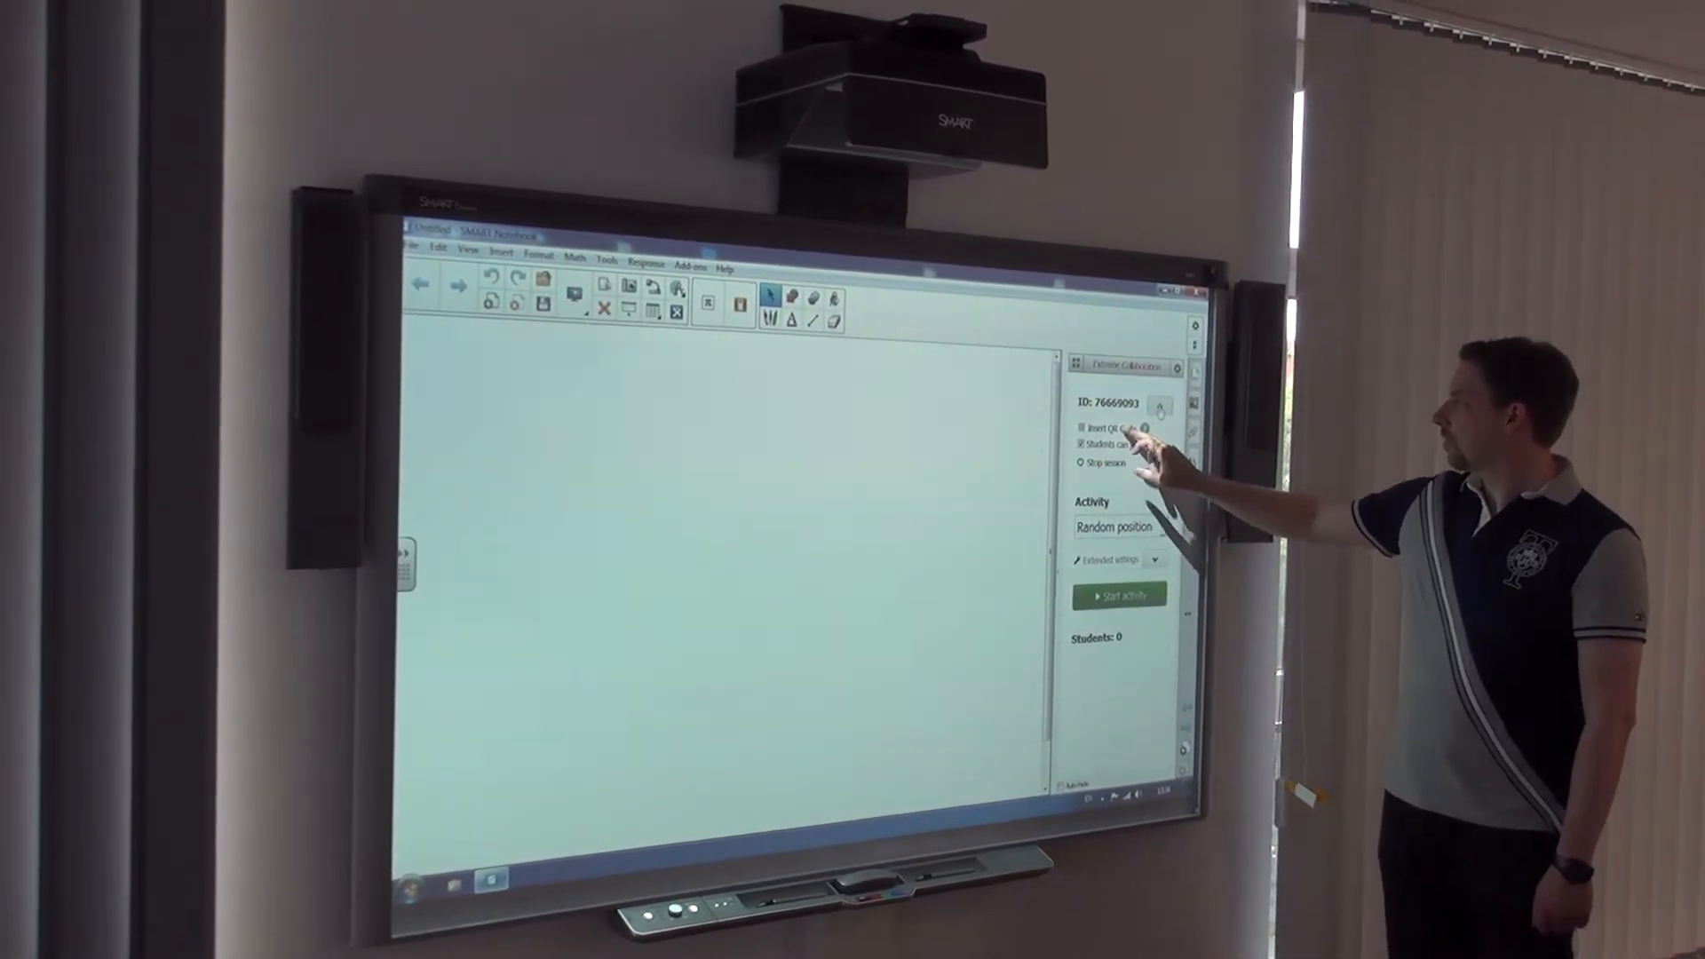
{"action": "left_click", "coordinate": [1121, 595]}
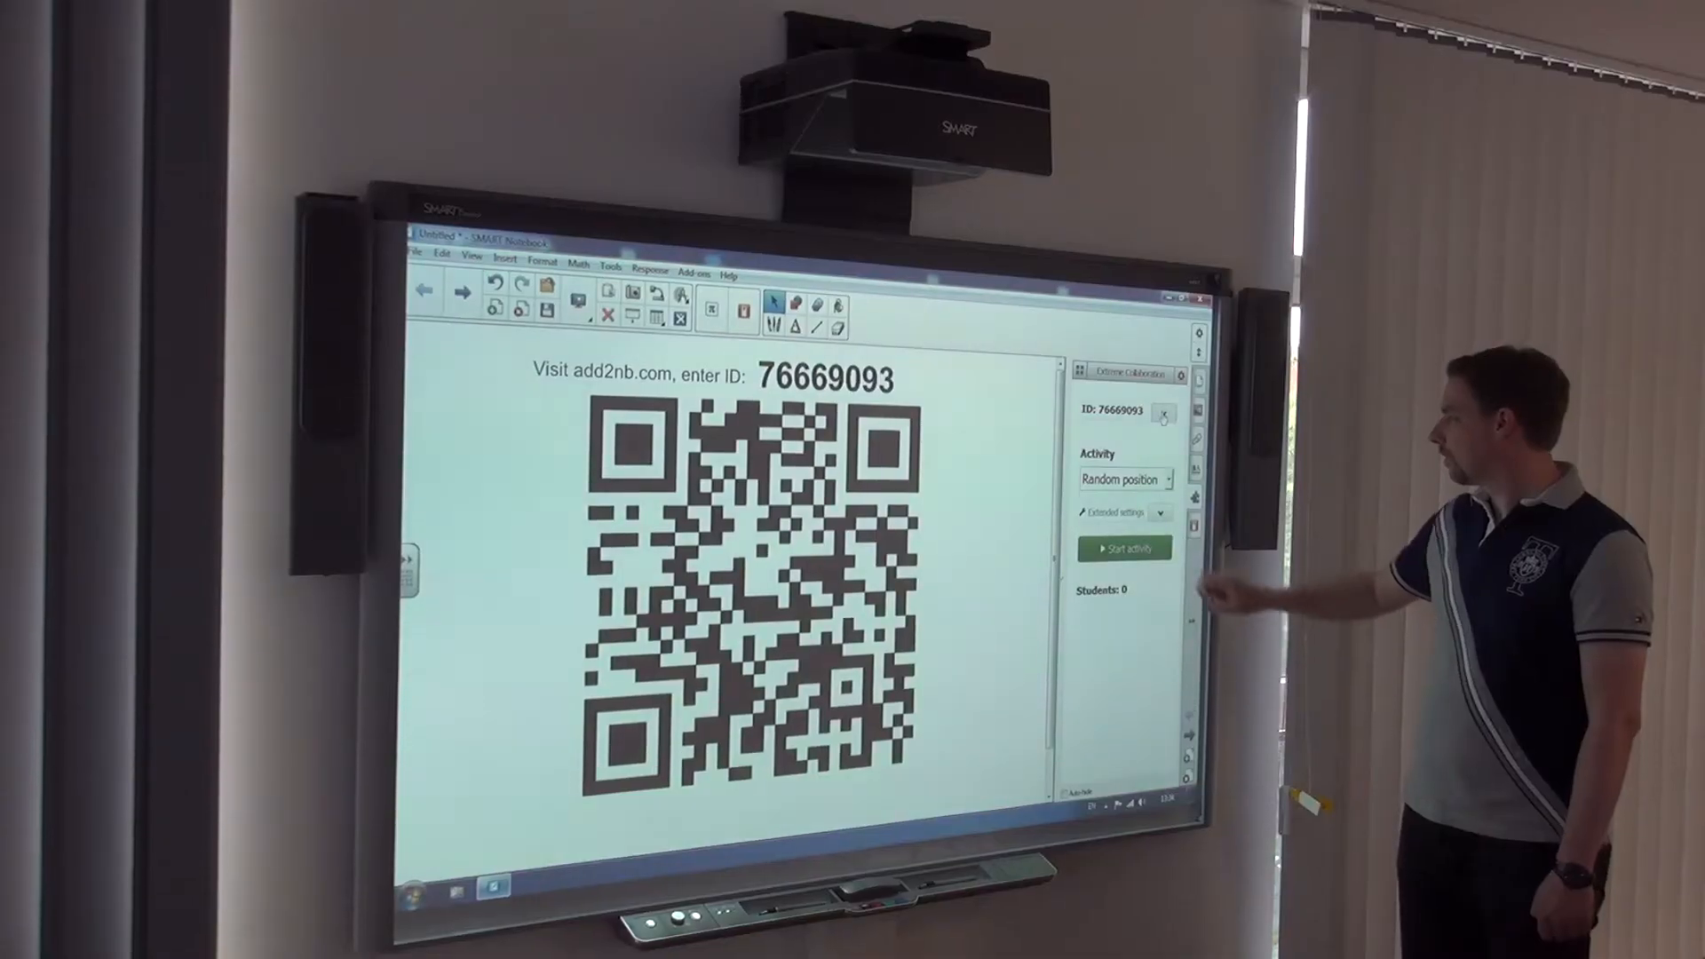
Enable Allow images in the extended session settings.
{"action": "left_click", "coordinate": [1162, 512]}
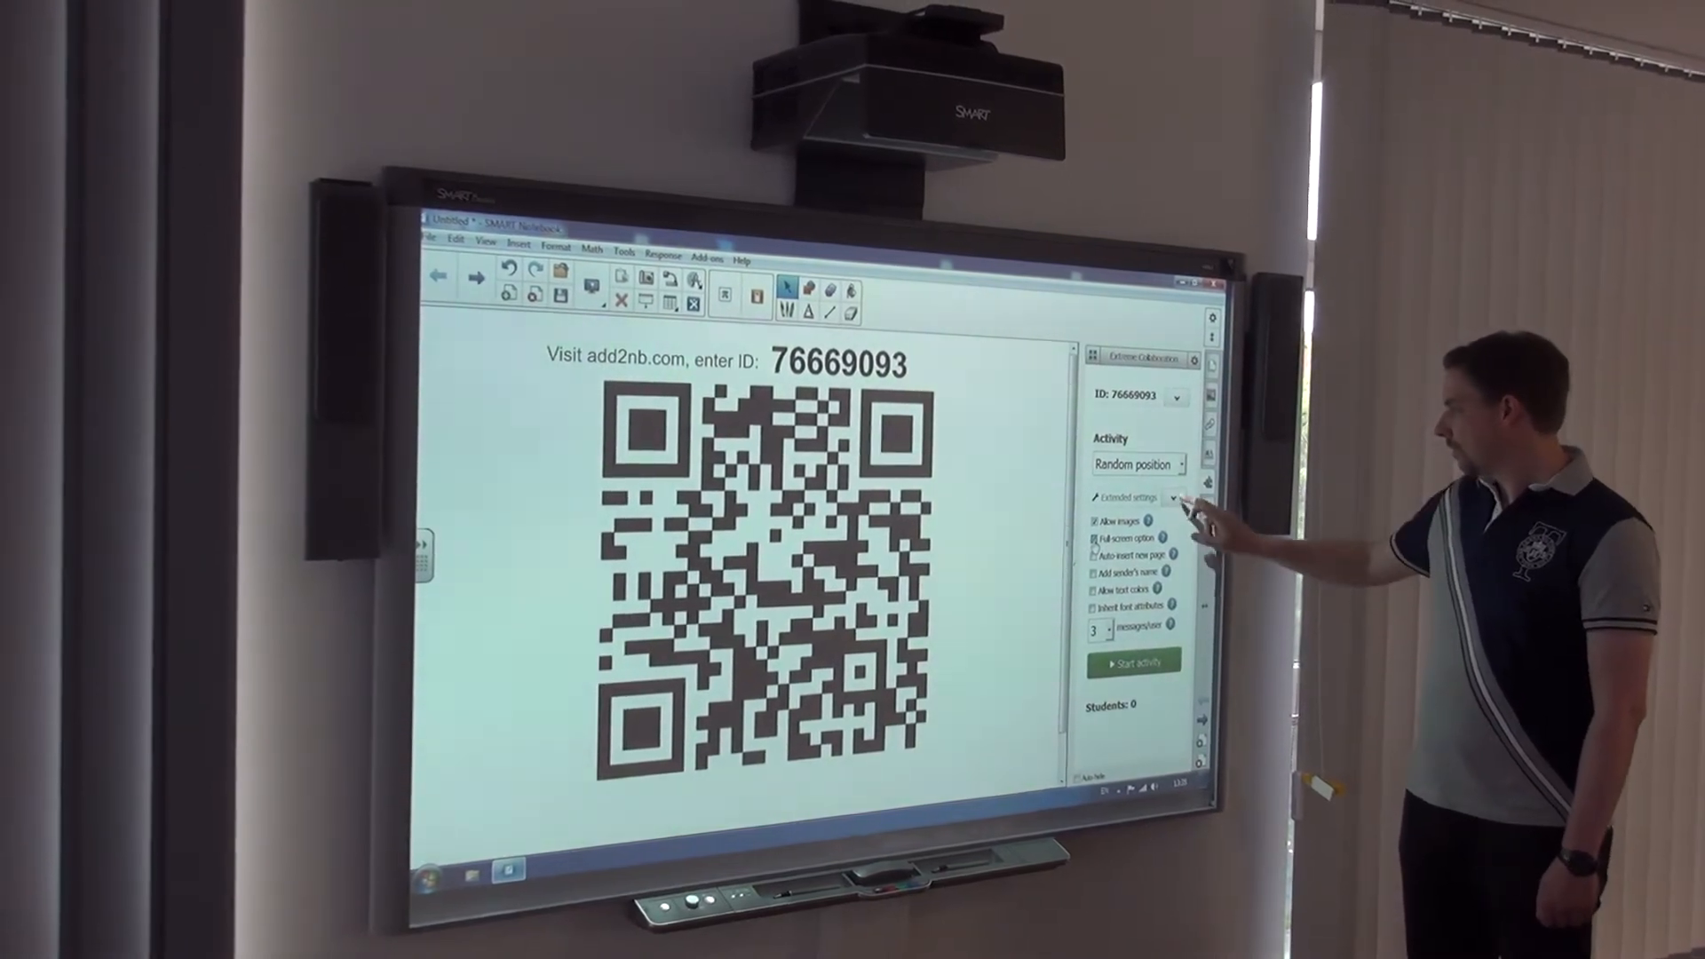
{"action": "left_click", "coordinate": [1175, 501]}
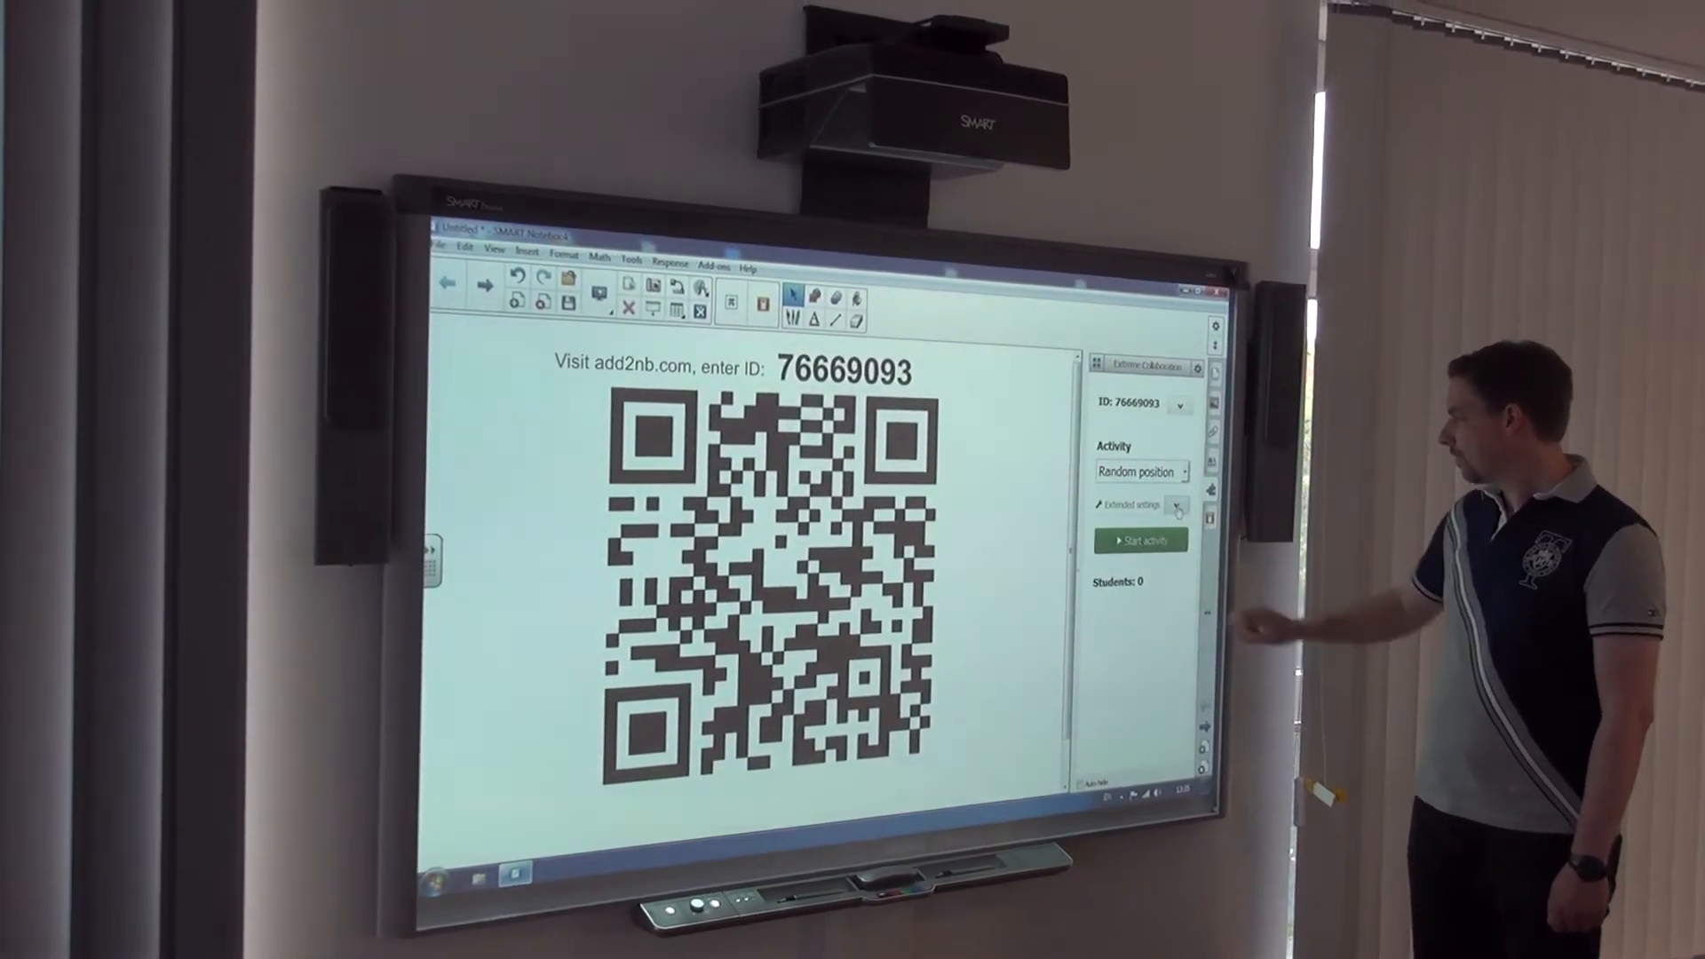
{"action": "left_click", "coordinate": [1140, 540]}
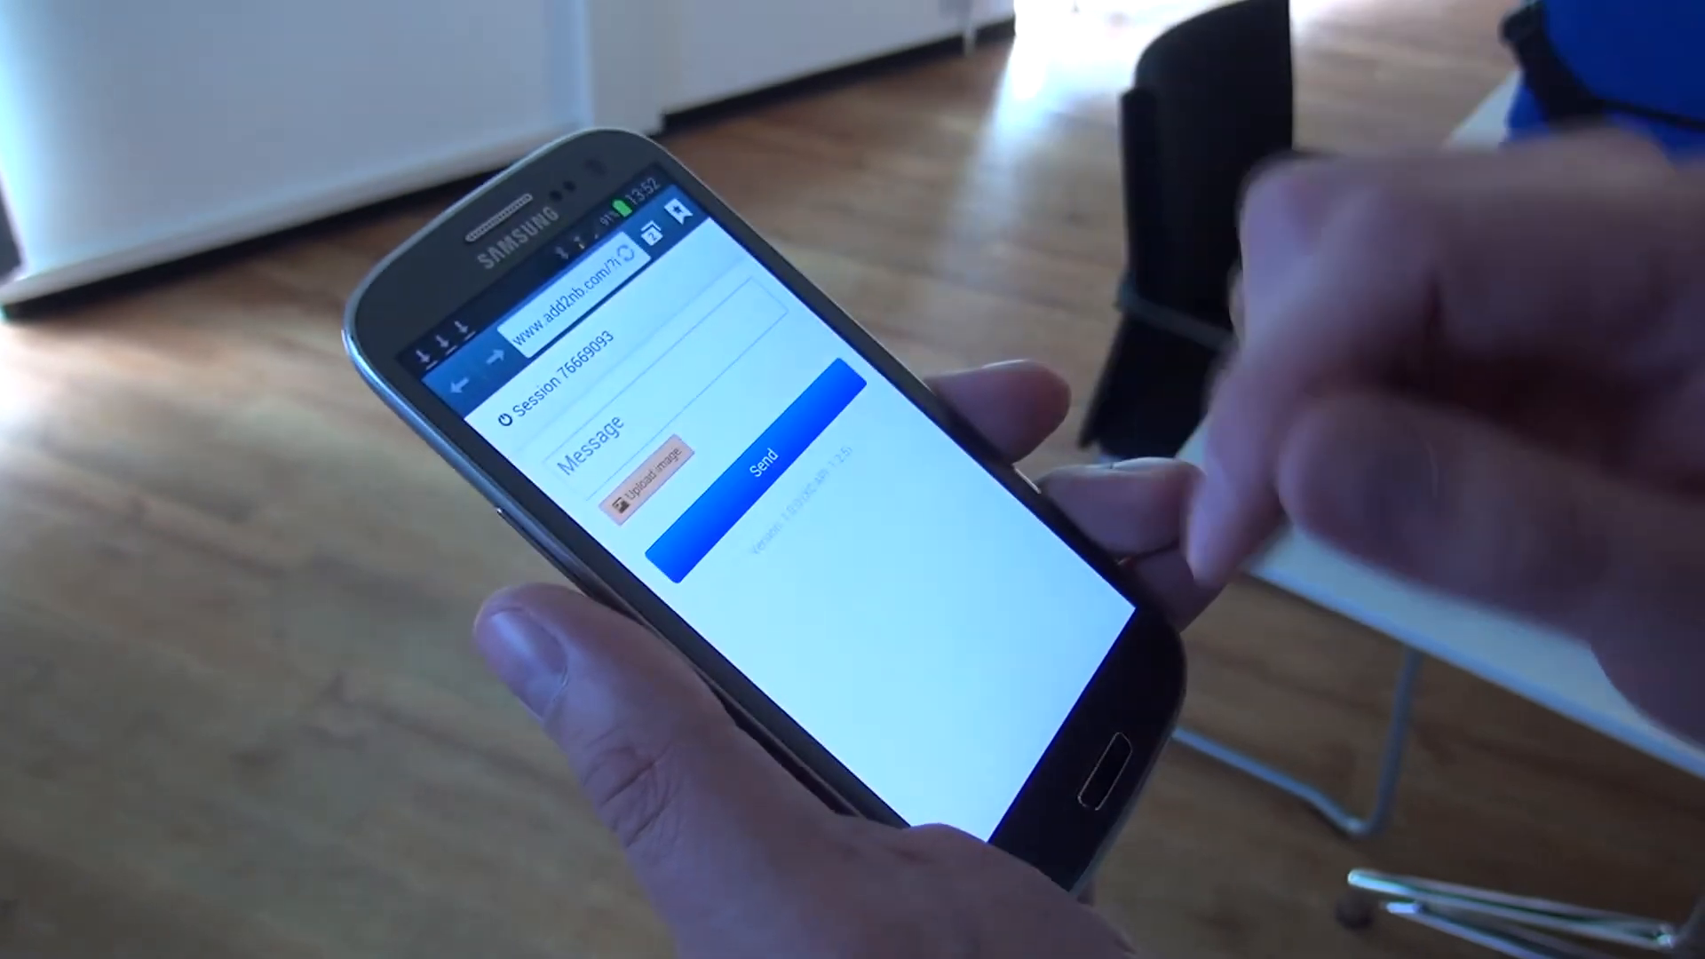
Start an image upload on add2nb.com and choose the phone's Galerie as the source.
{"action": "left_click", "coordinate": [650, 492]}
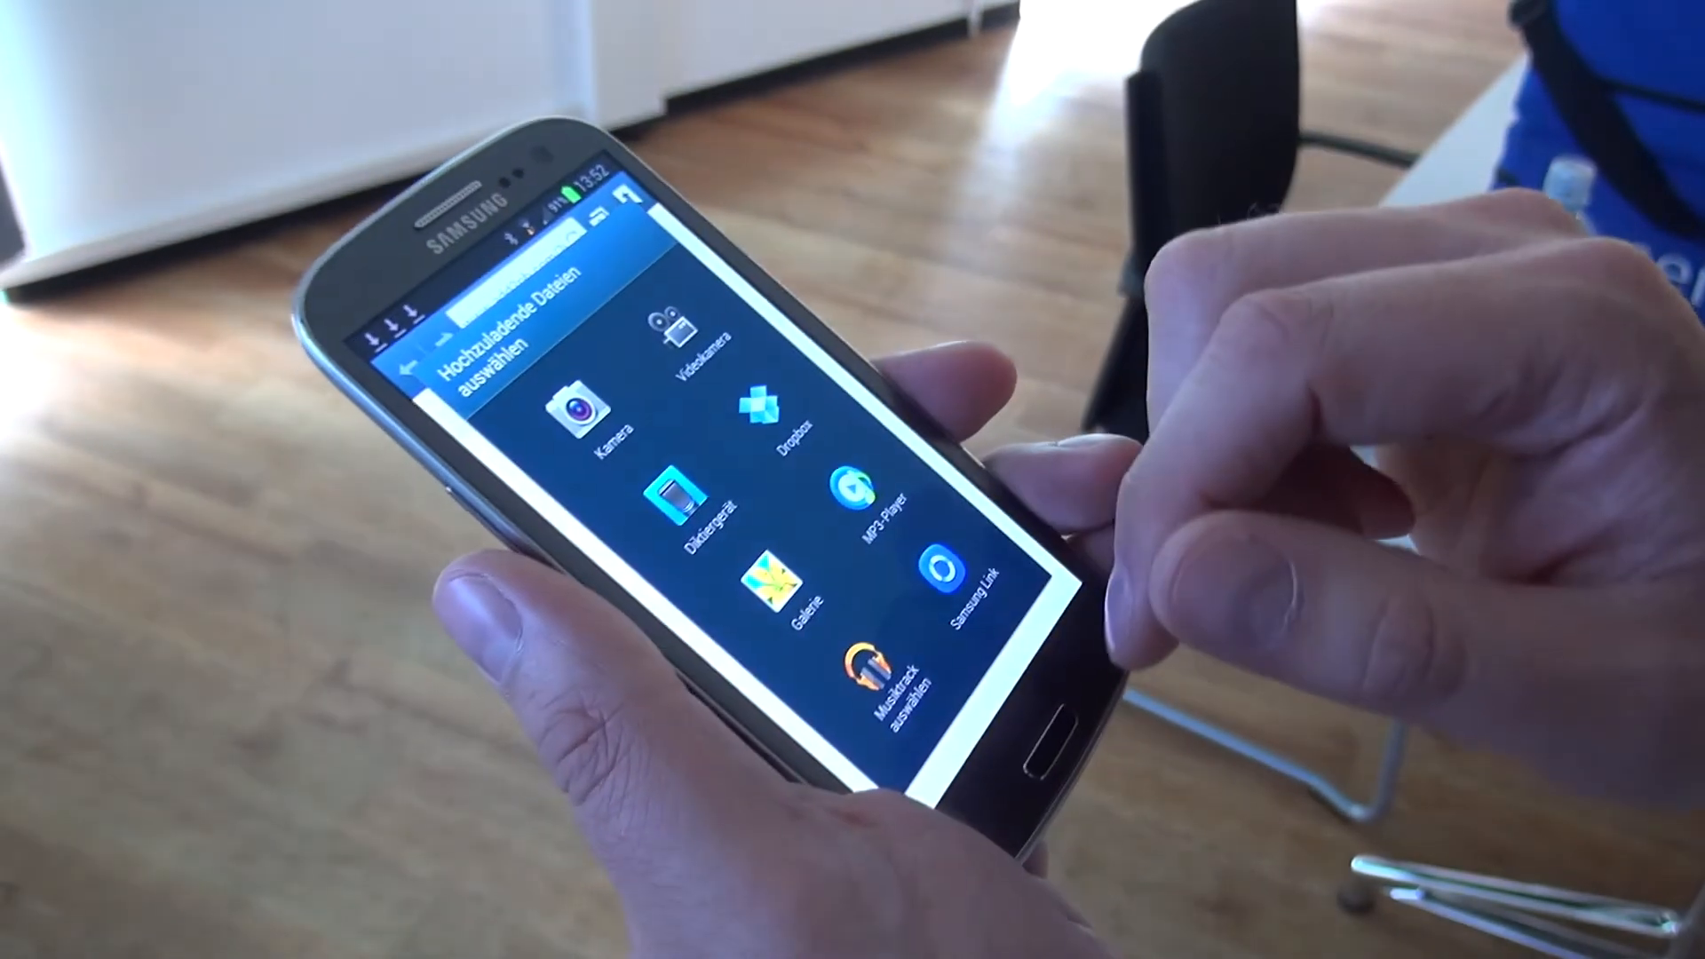
{"action": "left_click", "coordinate": [767, 575]}
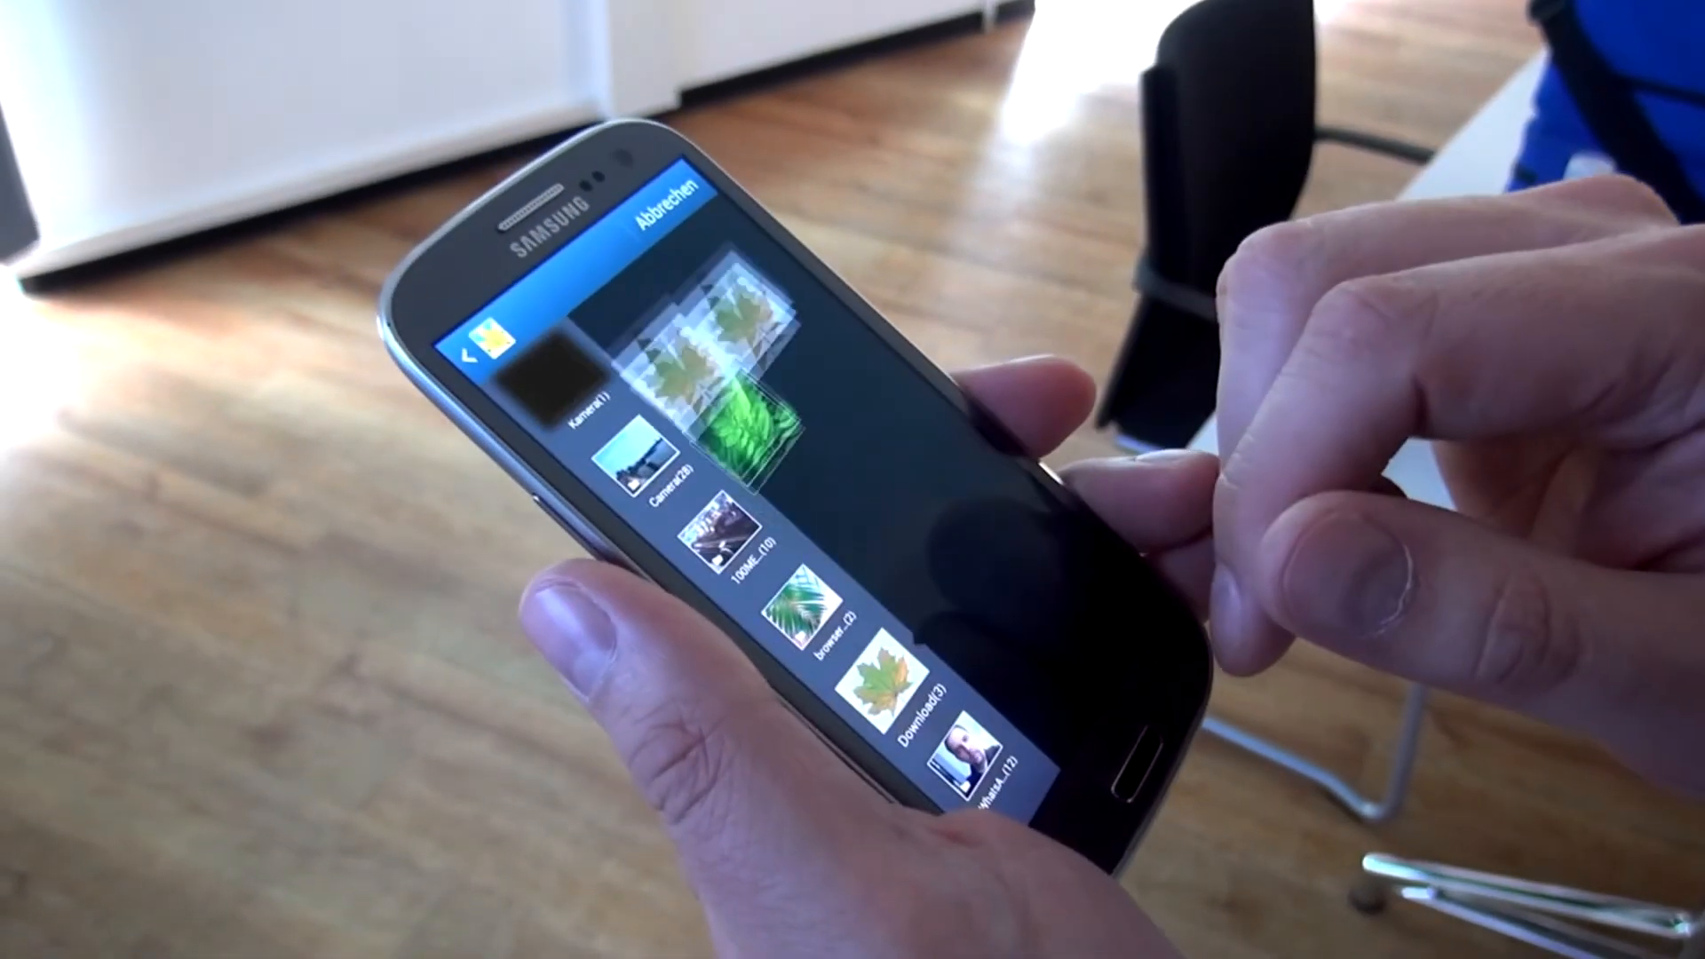